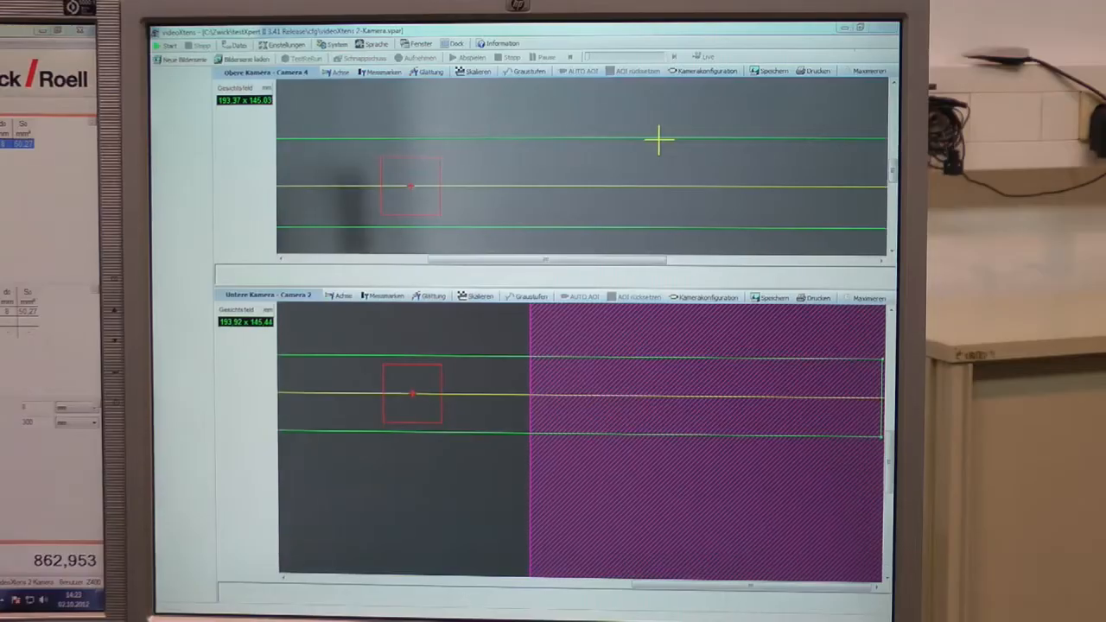
# Step: Load the Ribbon Steel image series via Bilderserie laden
pyautogui.click(207, 58)
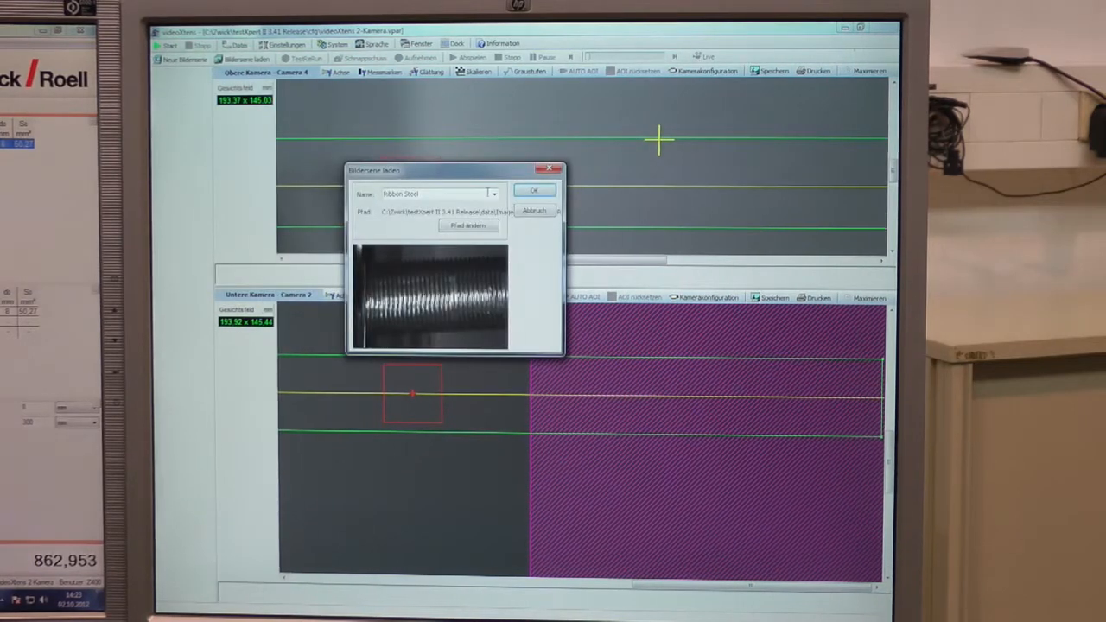
pyautogui.click(495, 192)
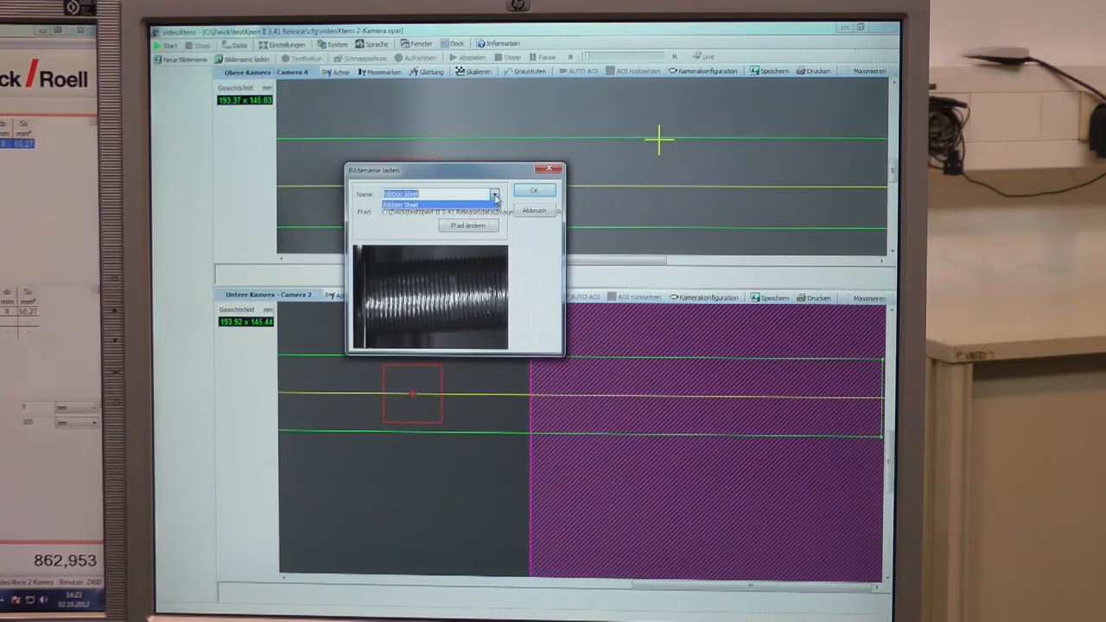
pyautogui.click(534, 190)
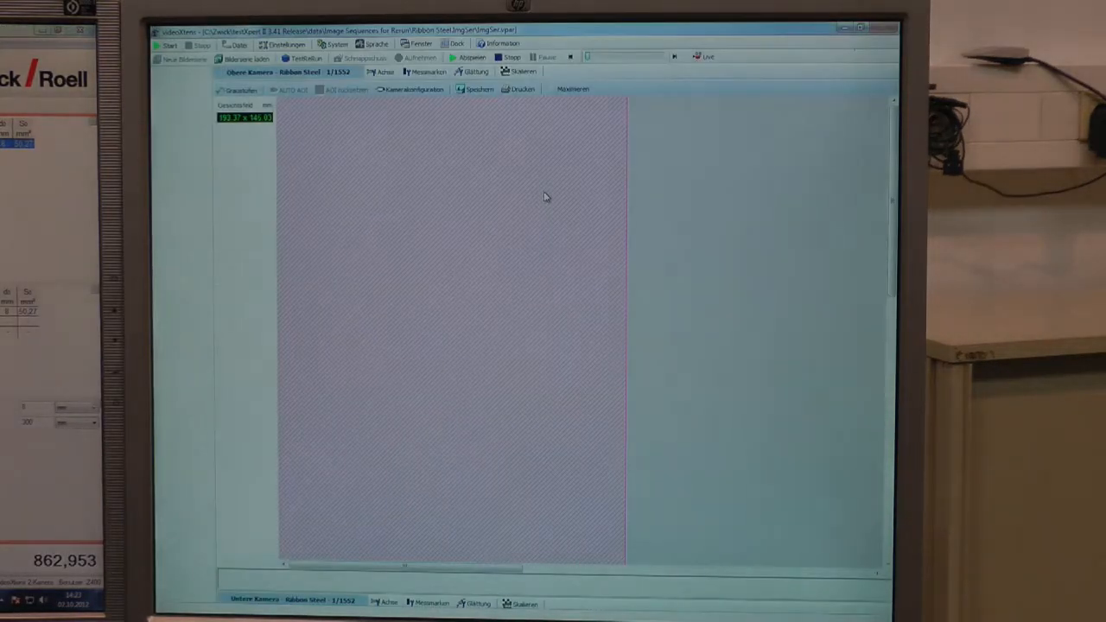
# Step: Tile the two camera windows horizontally, one above the other
pyautogui.click(420, 44)
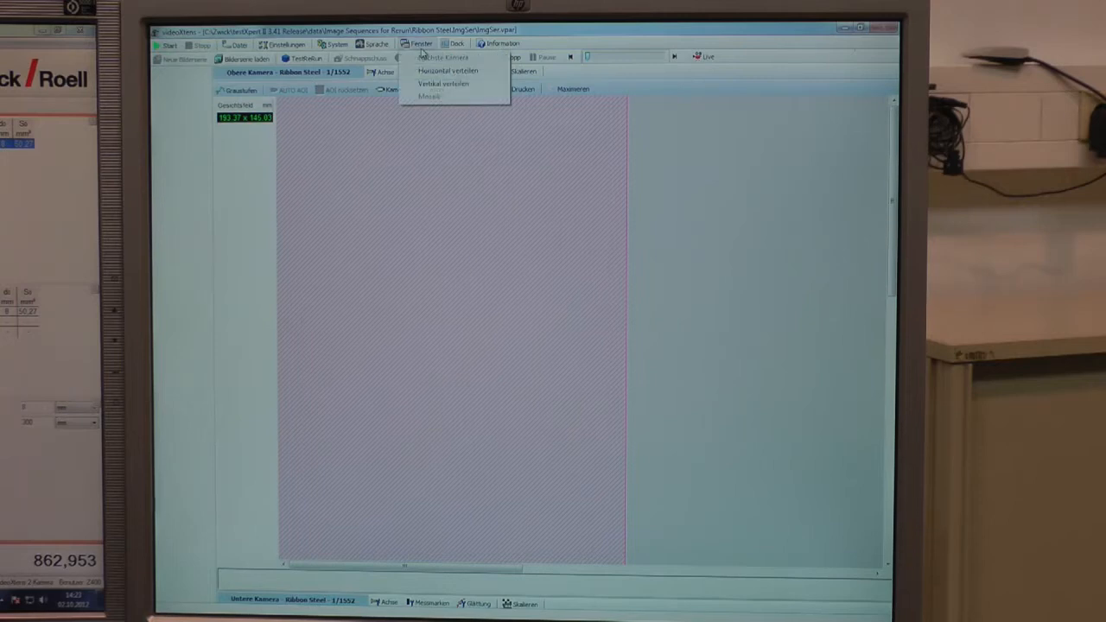
pyautogui.click(450, 70)
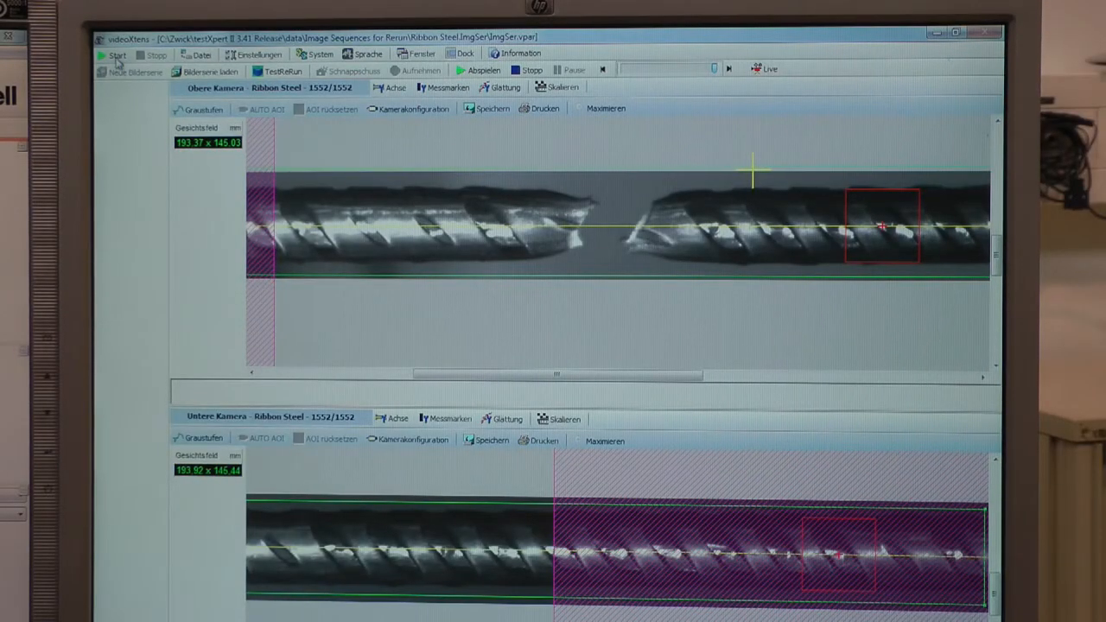
pyautogui.click(115, 55)
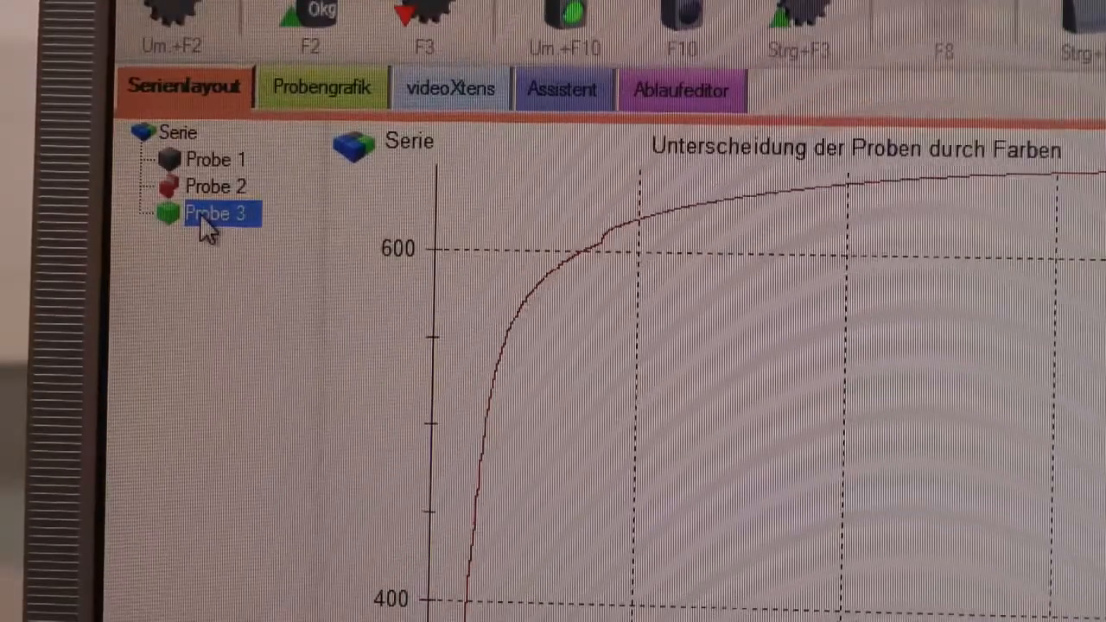
# Step: Import the Rippenstahl Video_2 rerun result into the series from Probe 3
pyautogui.rightClick(212, 213)
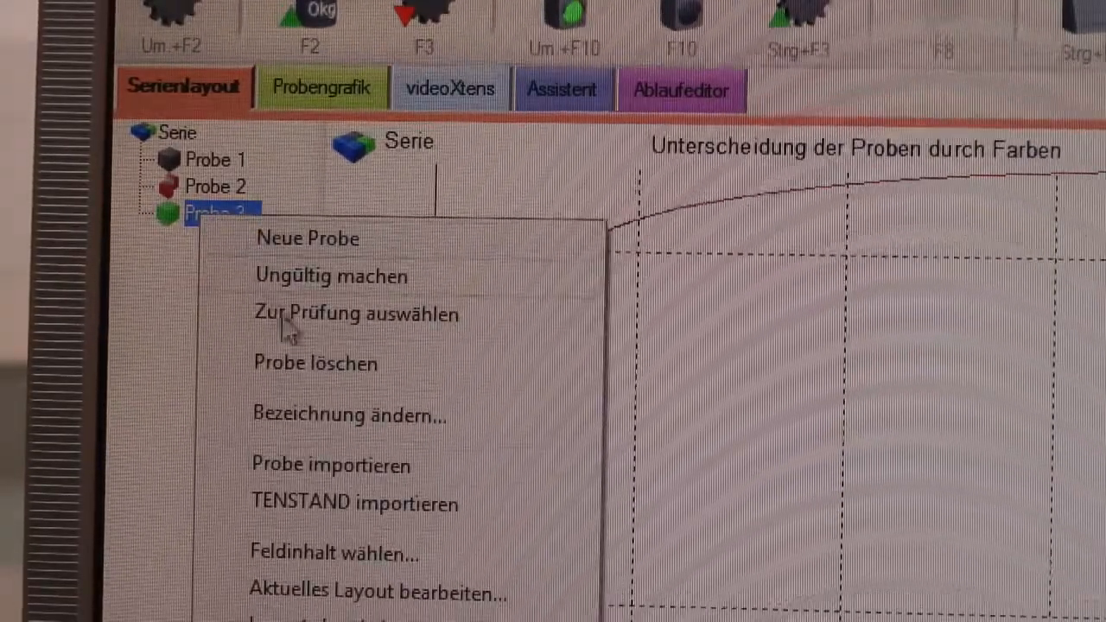
pyautogui.click(328, 465)
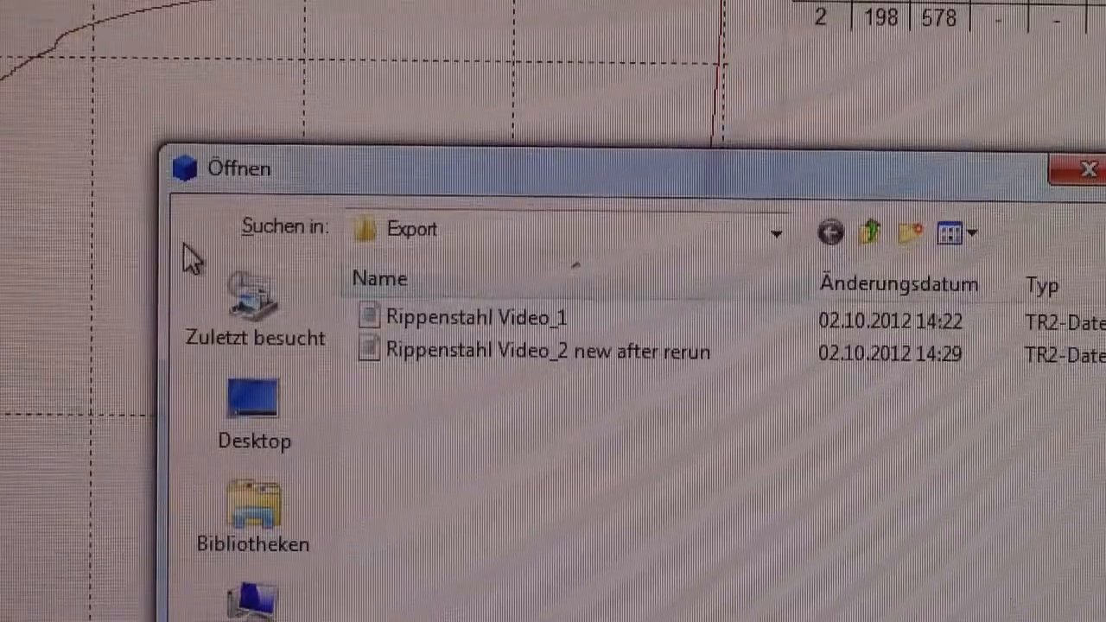
pyautogui.click(544, 351)
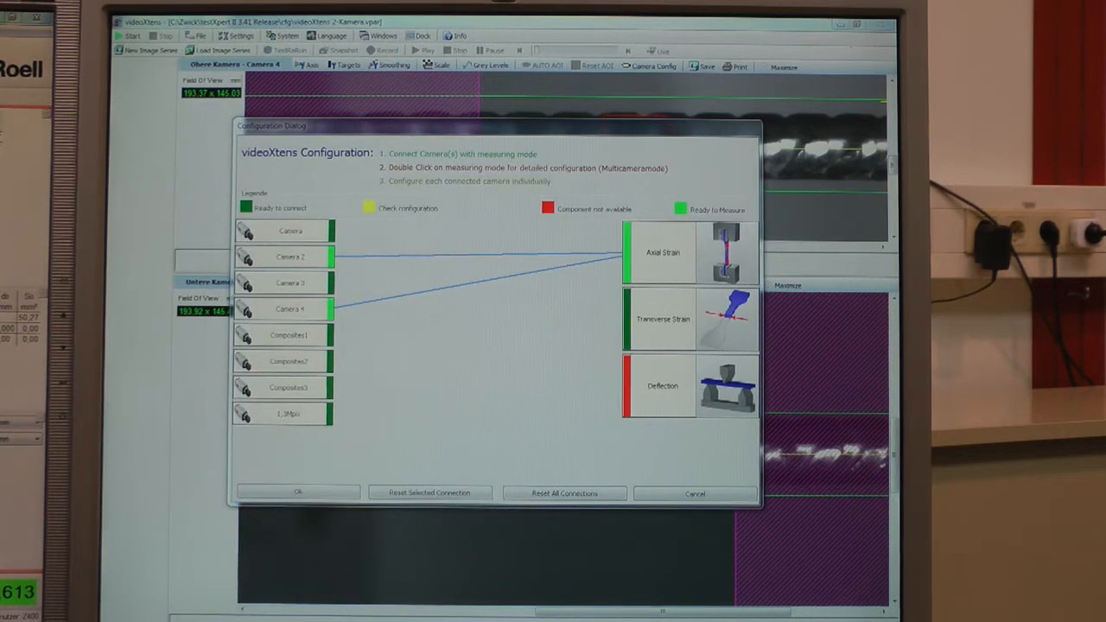
# Step: Open detailed configuration of Axial Strain linked to Camera 2 and Camera 4
pyautogui.doubleClick(661, 252)
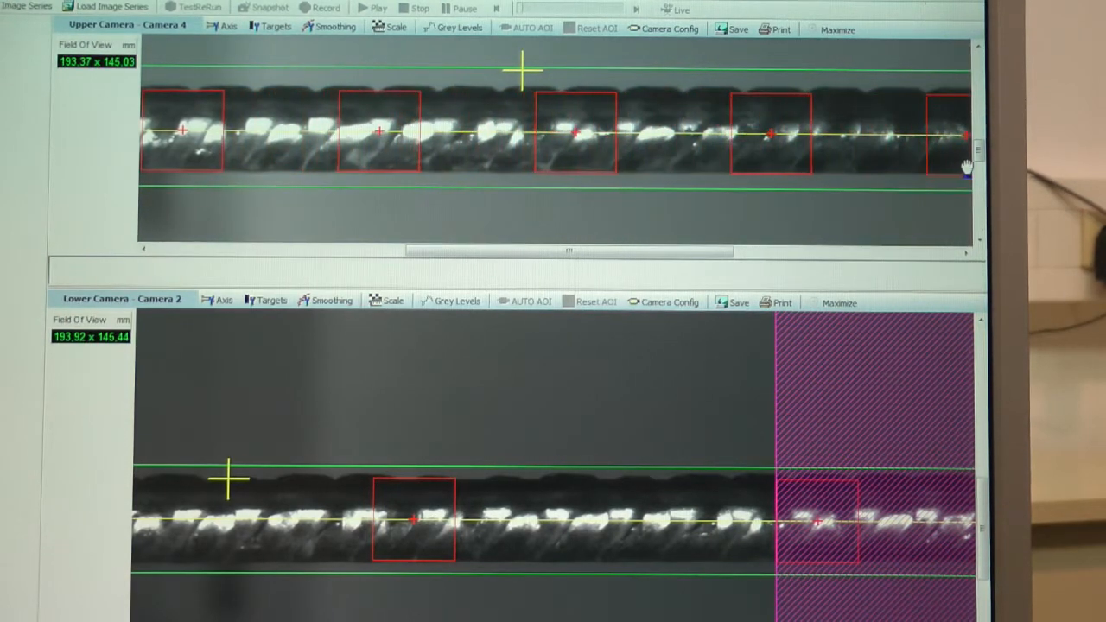
# Step: Drag three measuring targets to new positions along the rebar in the upper camera view
pyautogui.moveTo(566, 250); pyautogui.dragTo(735, 255)
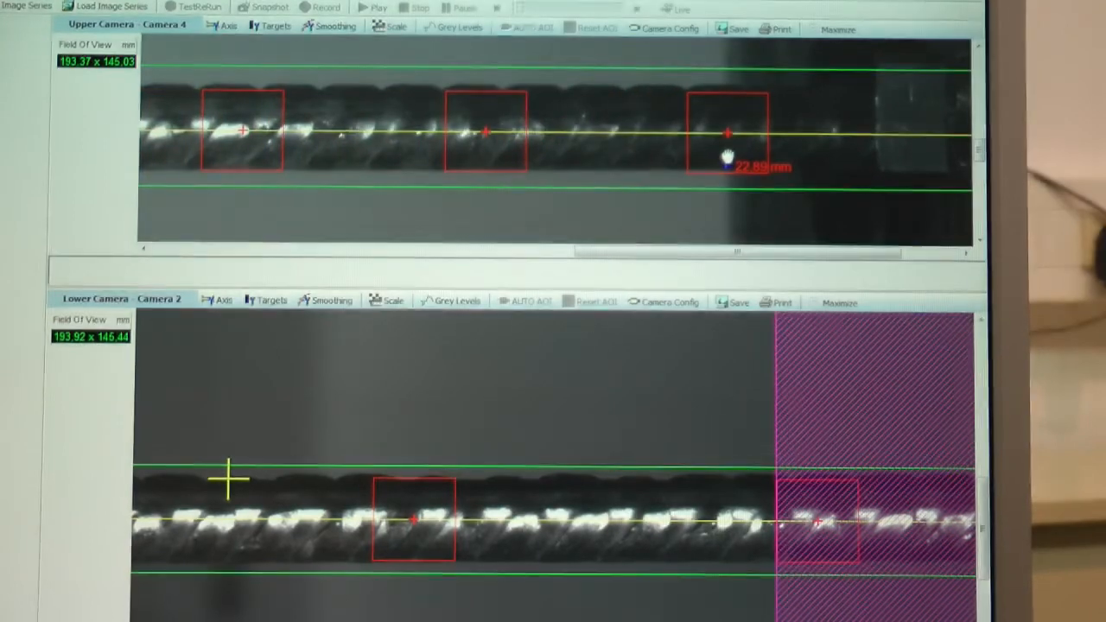
pyautogui.moveTo(735, 251); pyautogui.dragTo(540, 250)
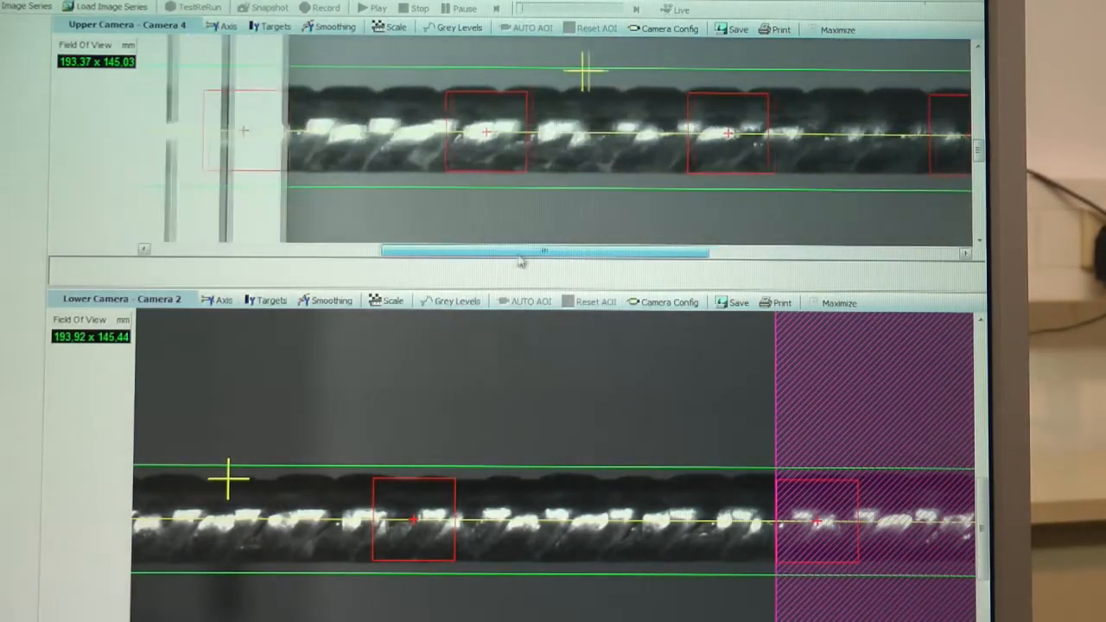
pyautogui.moveTo(545, 250); pyautogui.dragTo(385, 250)
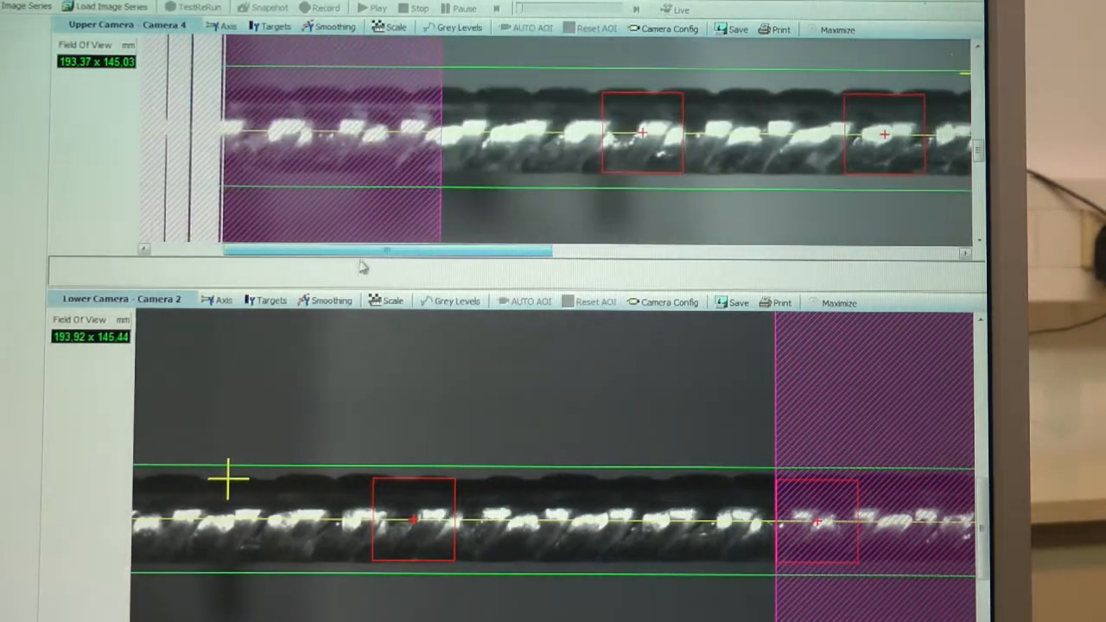